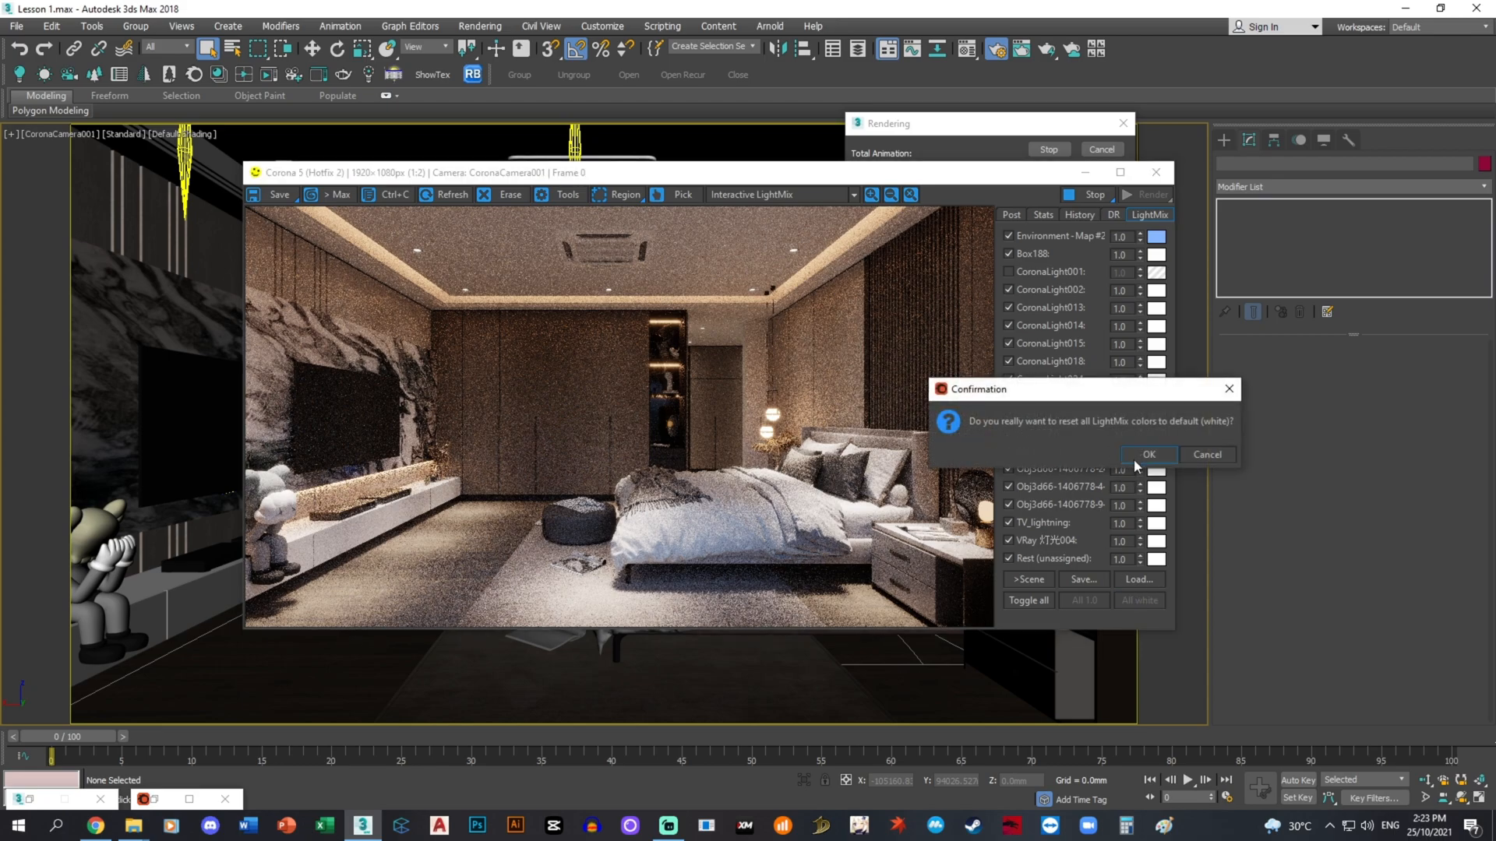
Confirm resetting all Corona LightMix colours in the render back to white.
click(1149, 453)
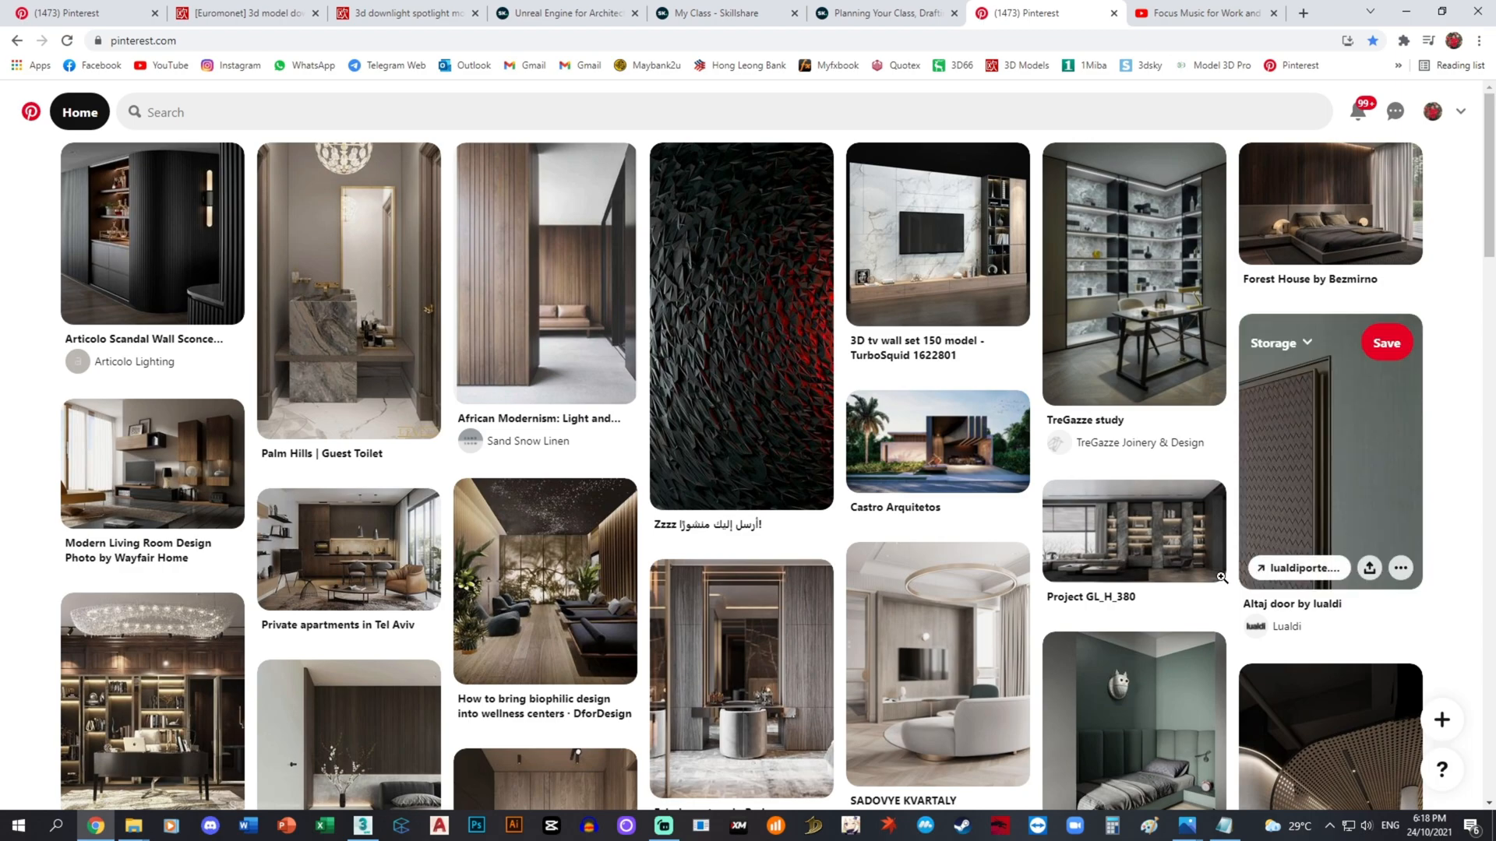
mouse_move(907, 442)
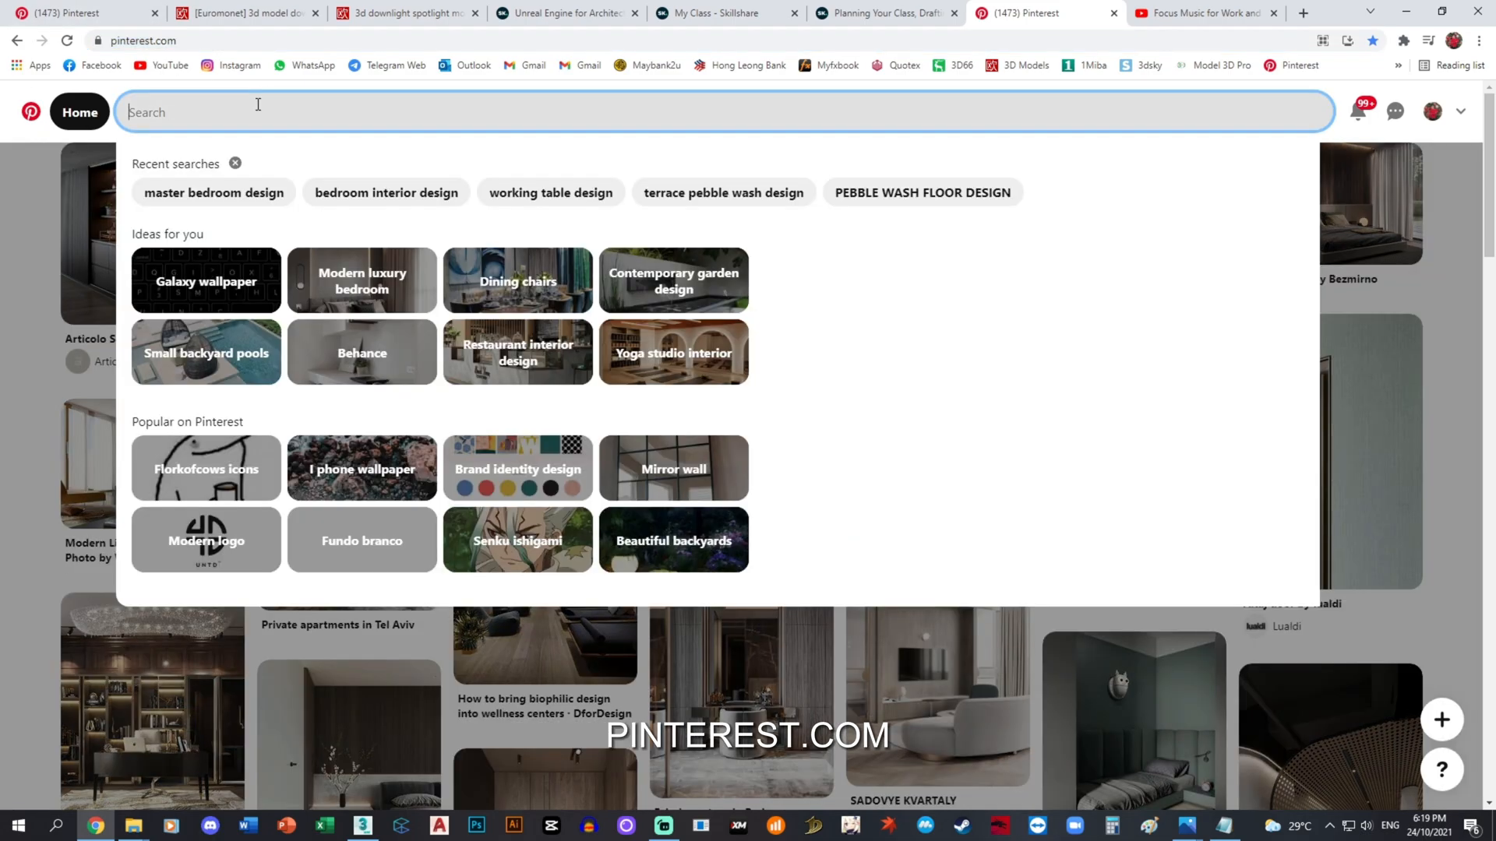
Search Pinterest for 'master bedroom' and run the 'master bedroom design' suggestion.
text(master bedro)
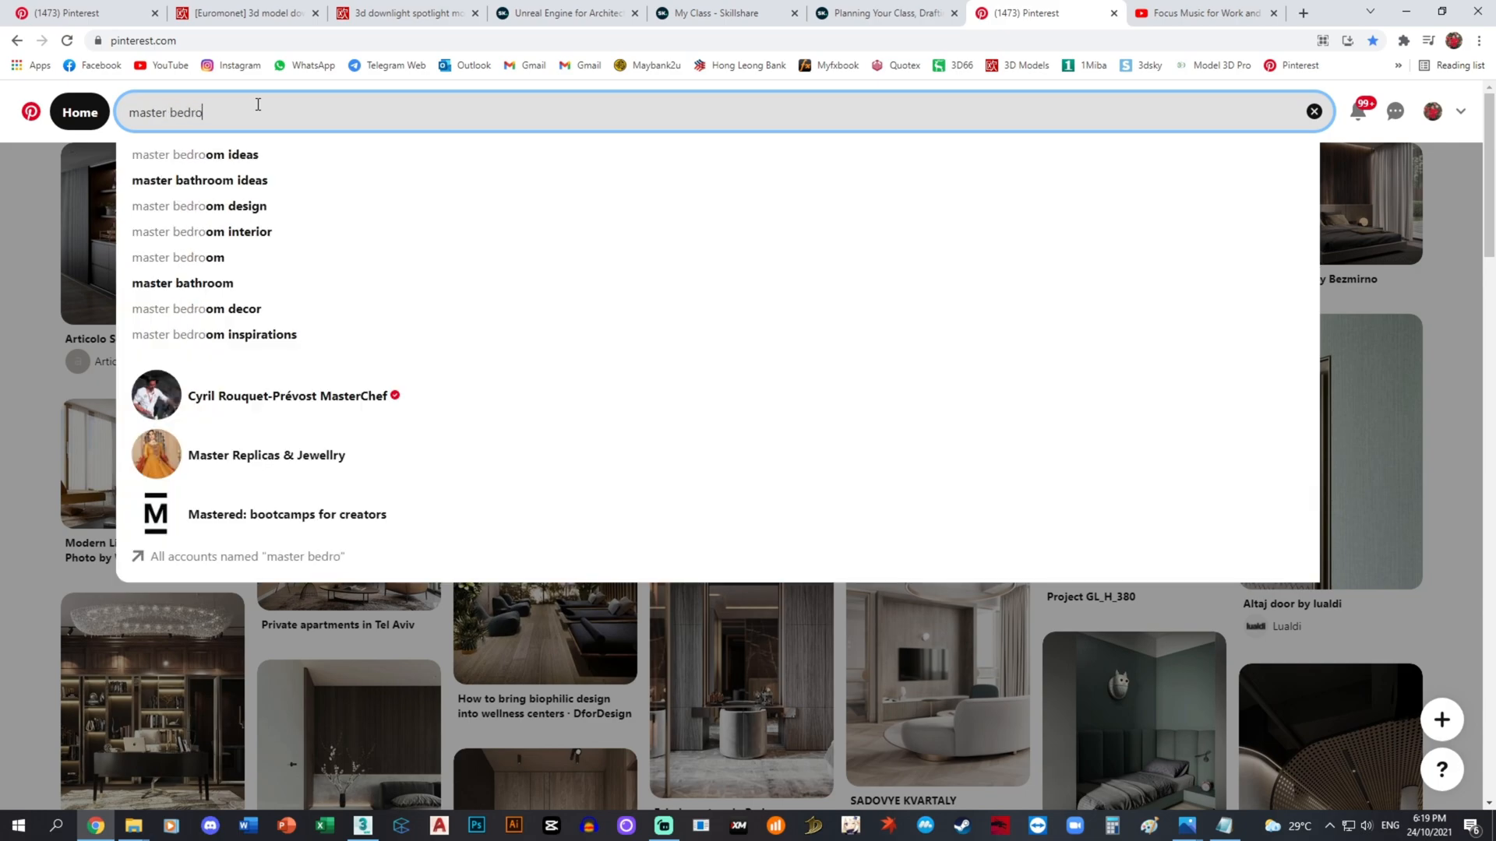
click(199, 206)
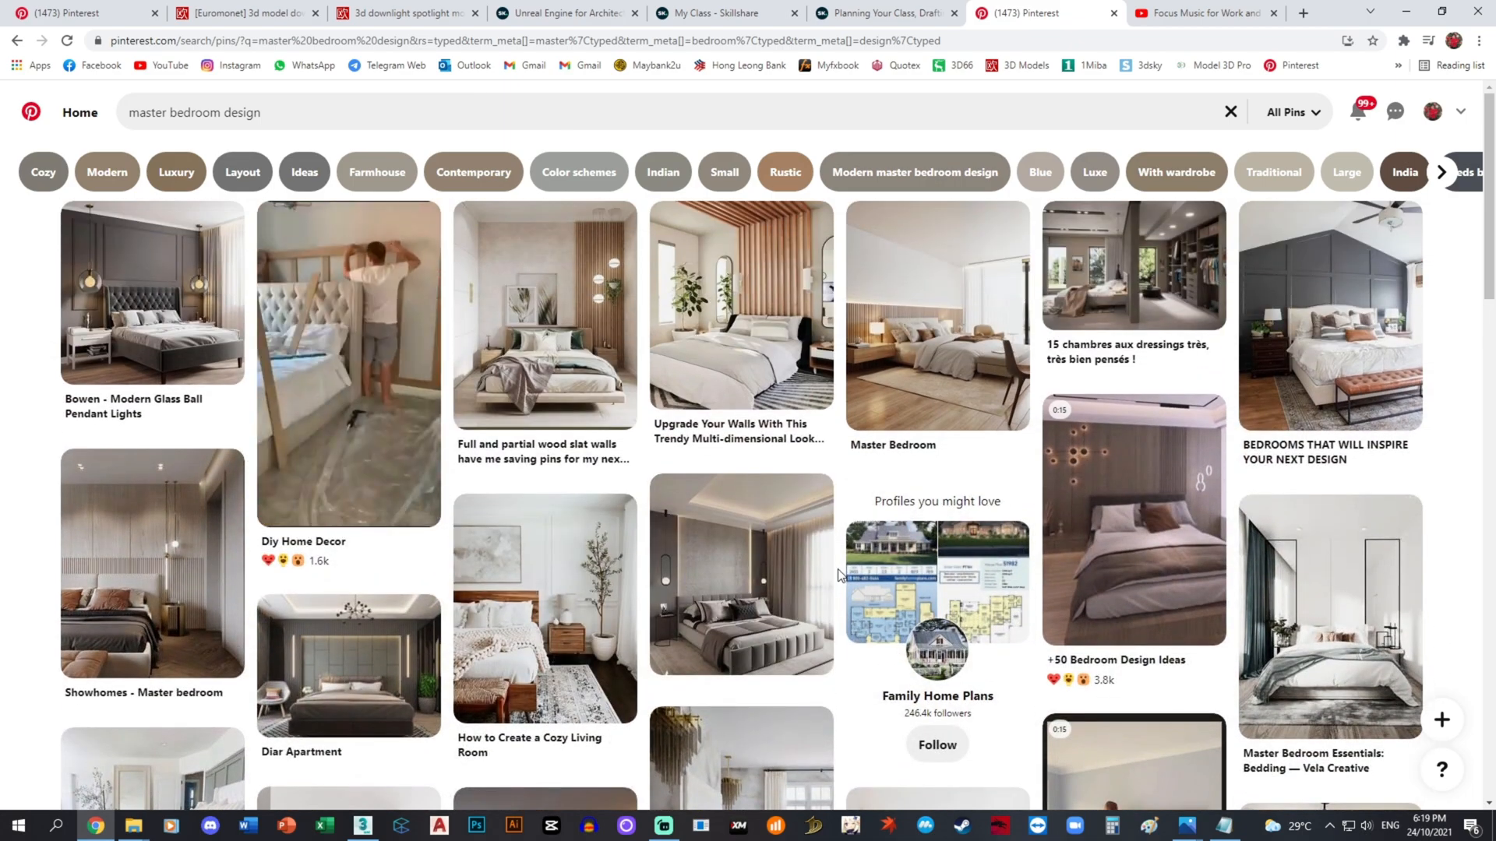
Find and open the grey upholstered-bed bedroom pin from the results.
scroll(down, 3)
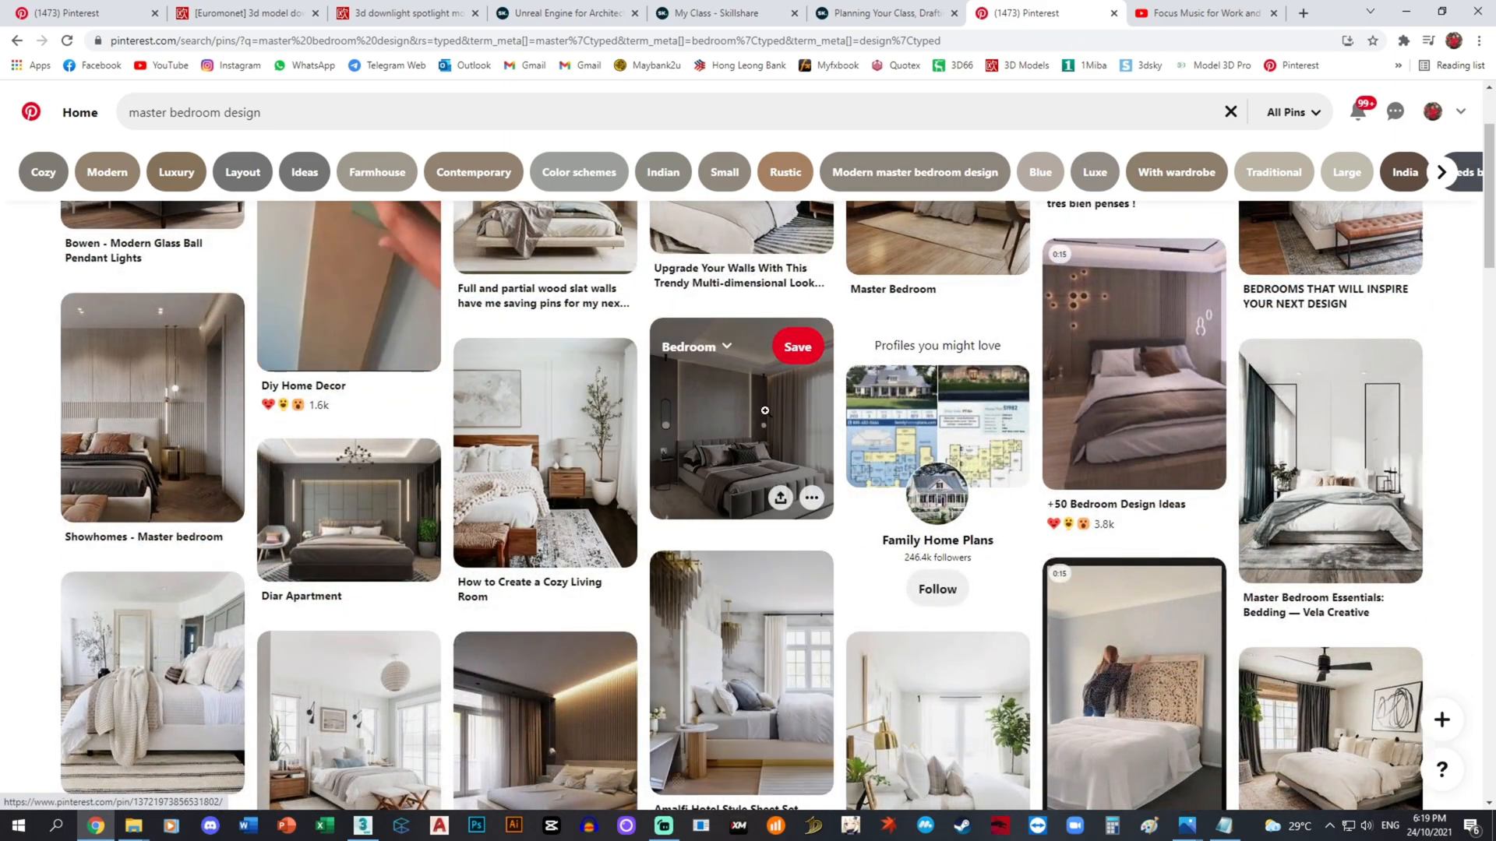
click(738, 419)
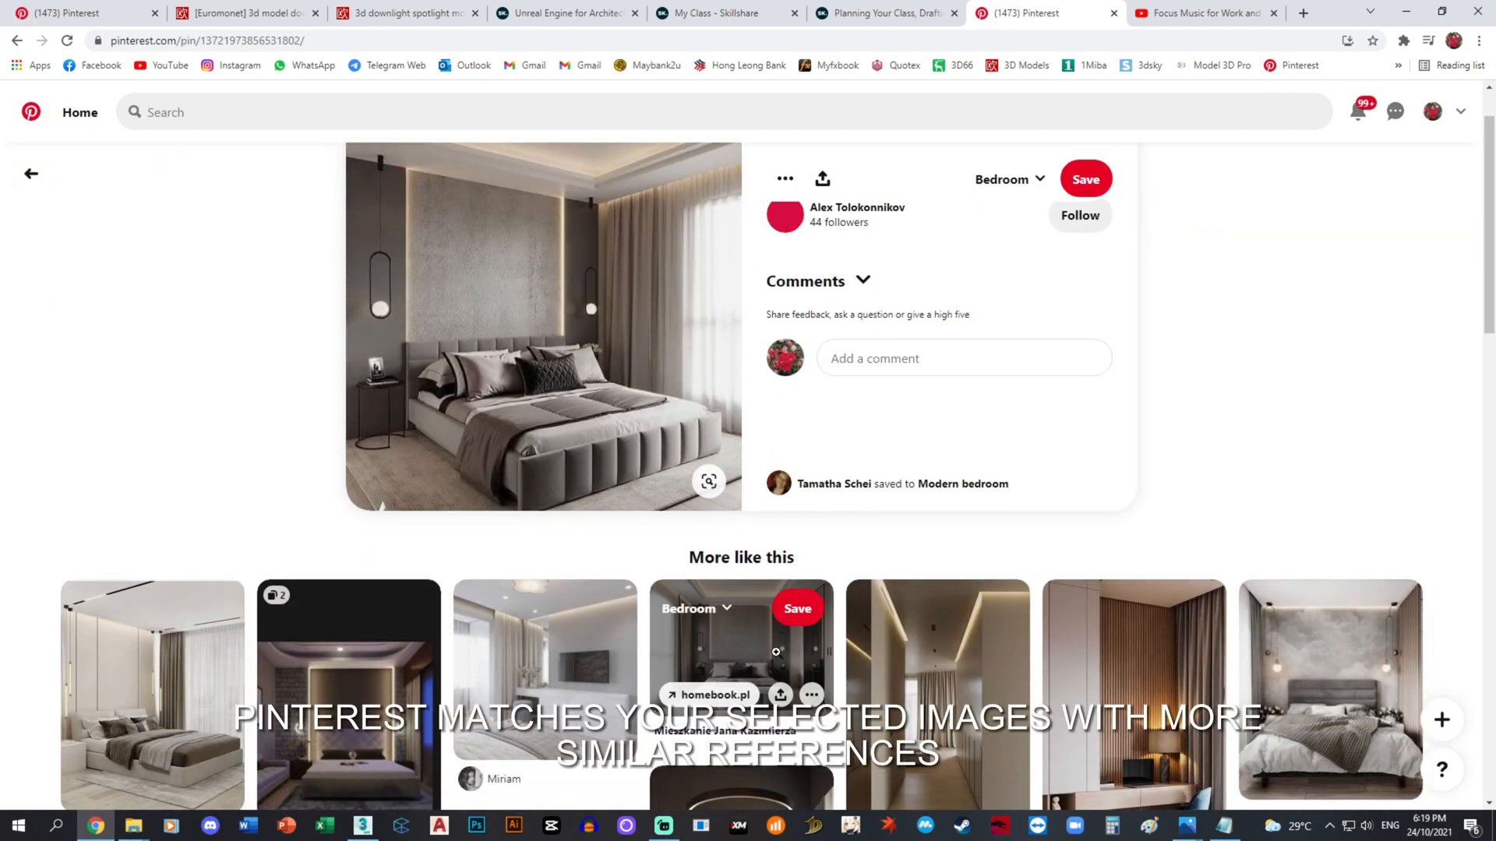
Browse the pin's 'More like this' bedroom ideas down and back up.
scroll(down, 3)
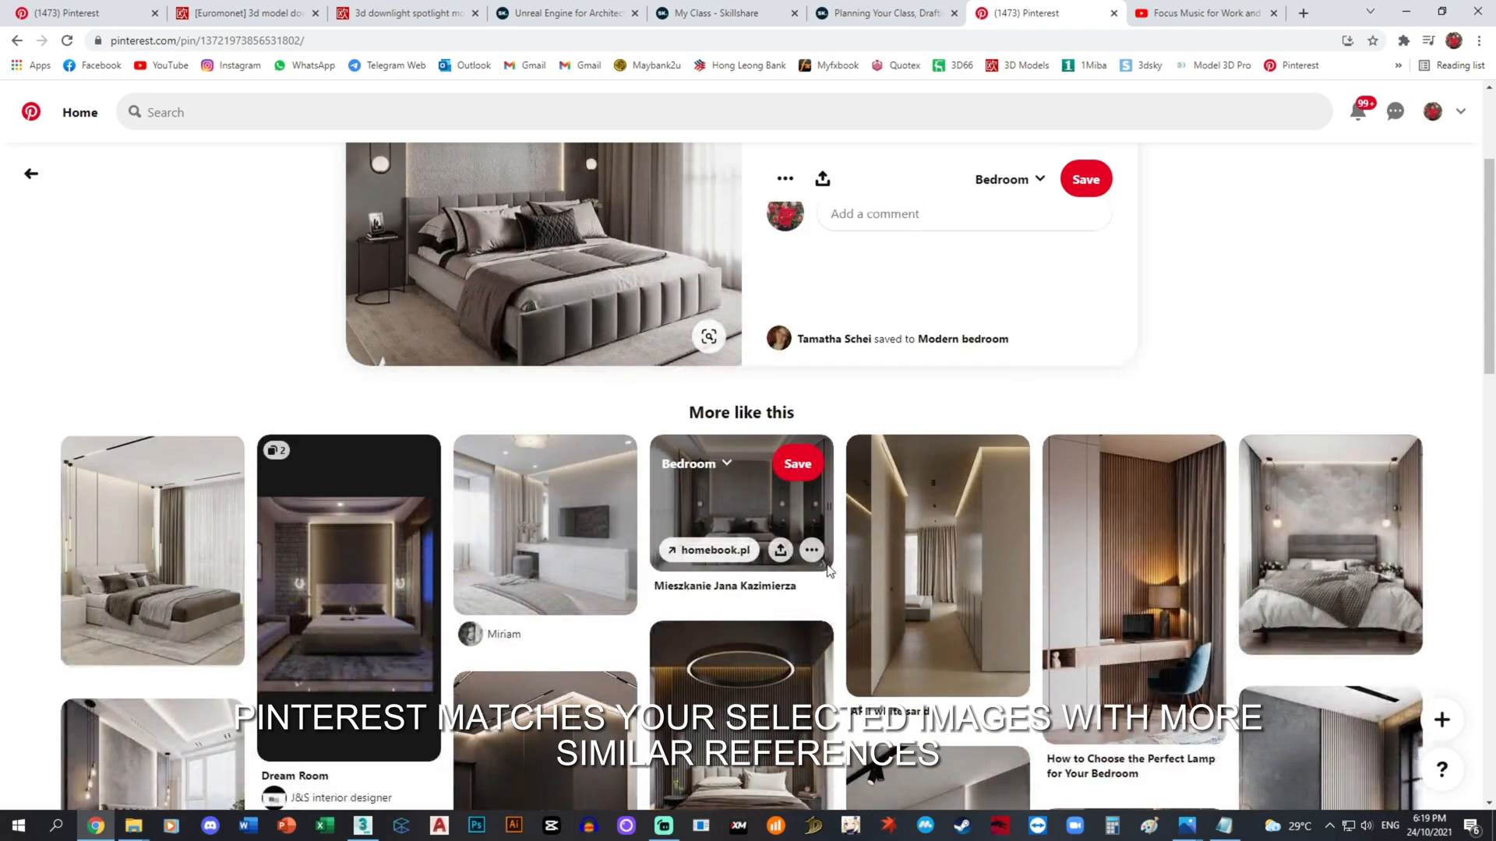
scroll(up, 3)
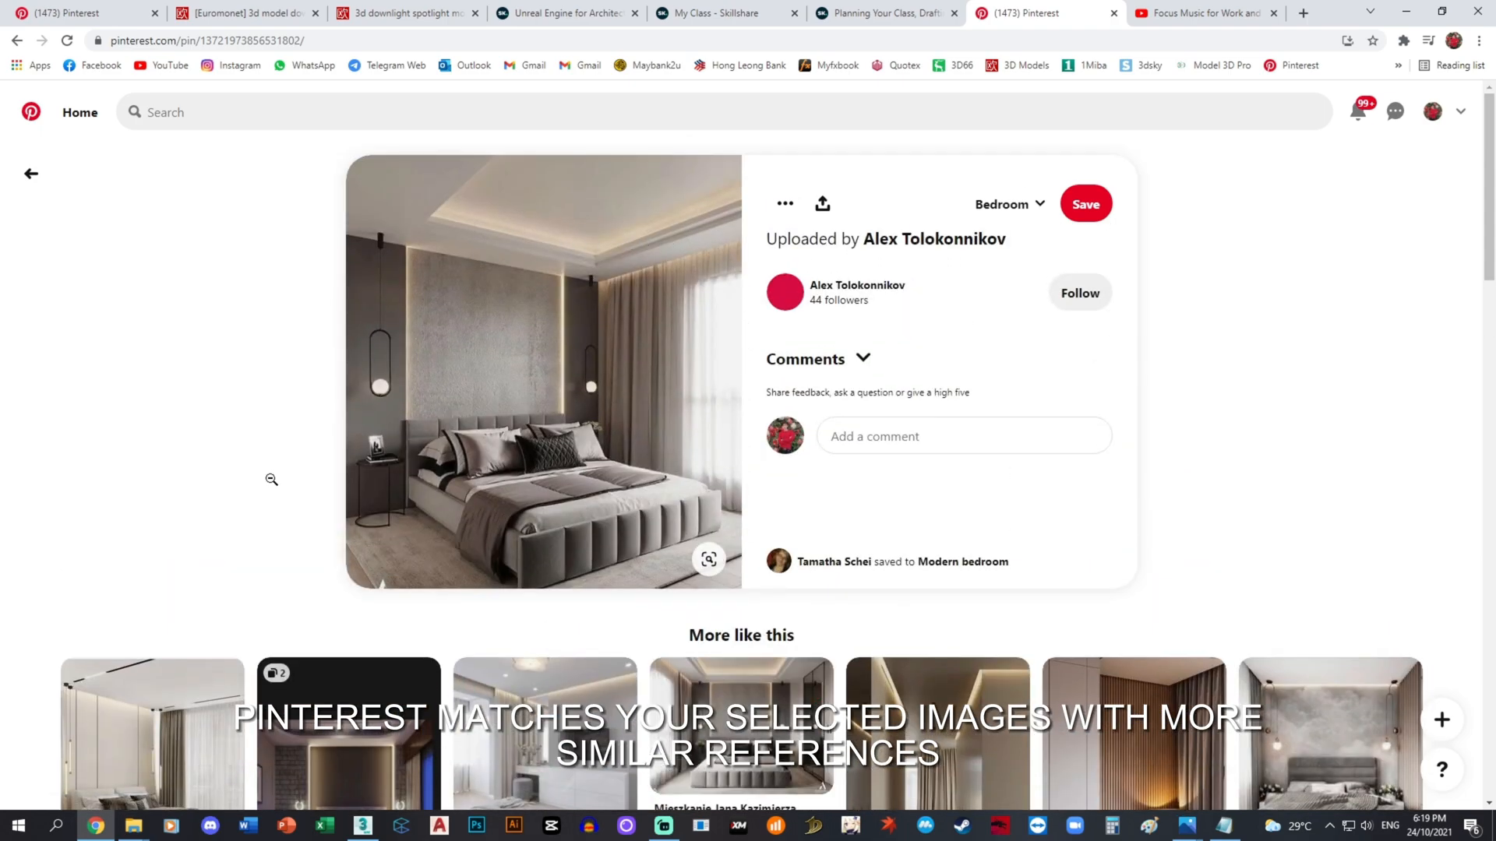
scroll(down, 3)
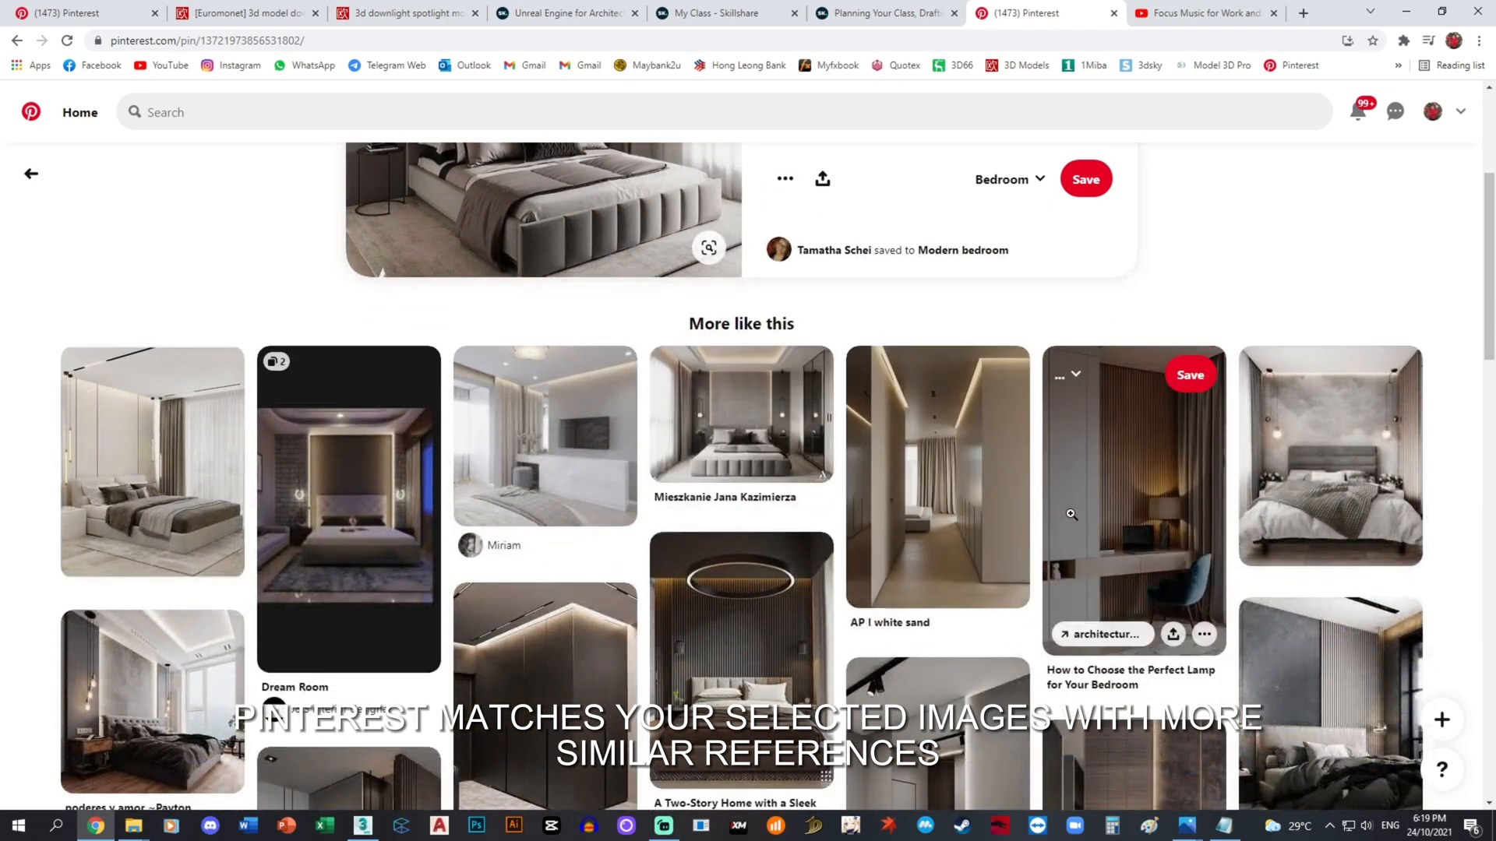
scroll(down, 3)
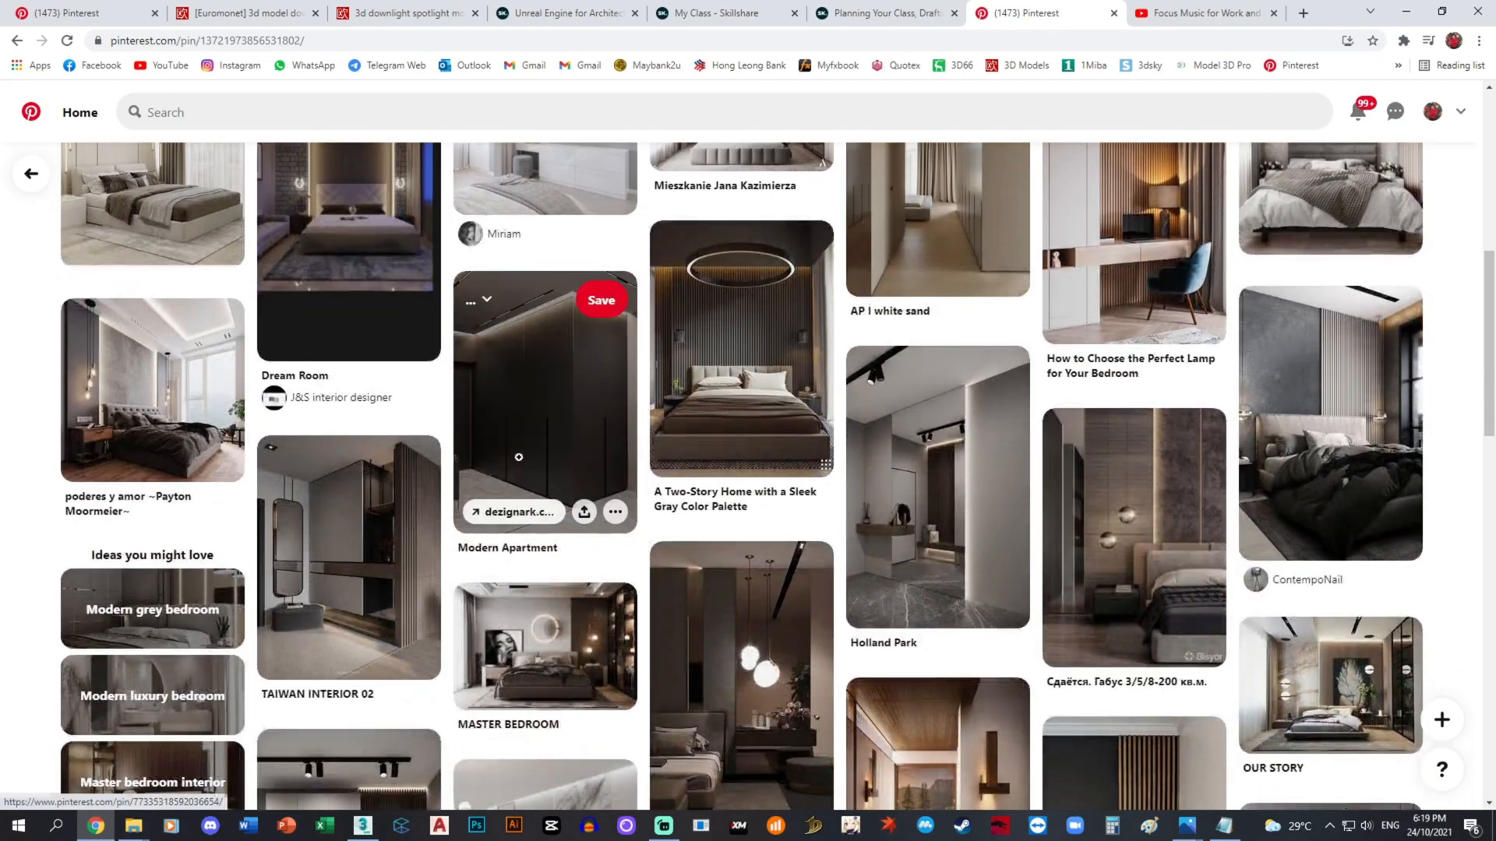
scroll(down, 3)
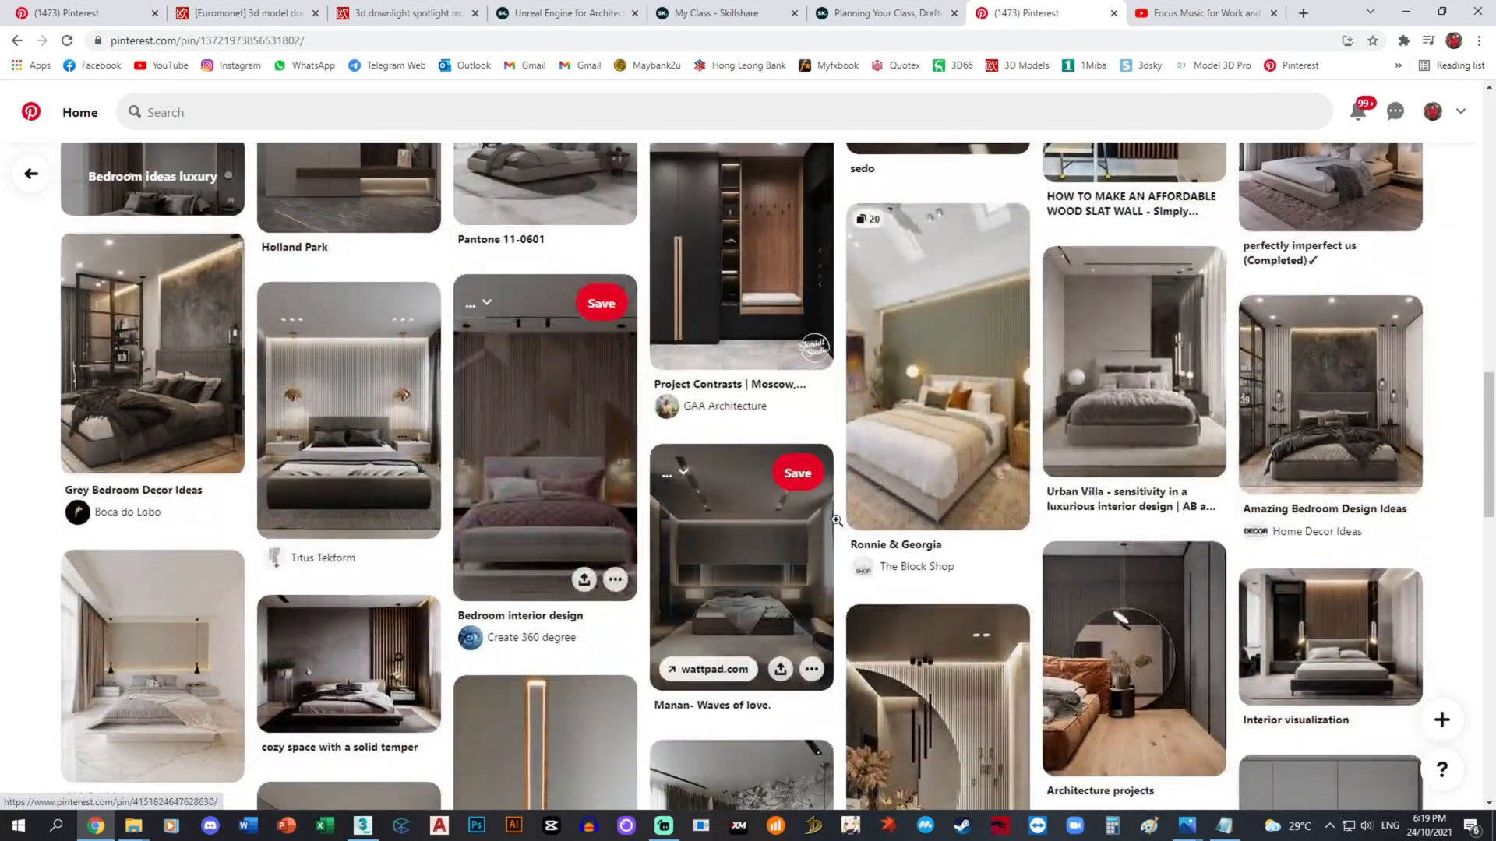
scroll(up, 3)
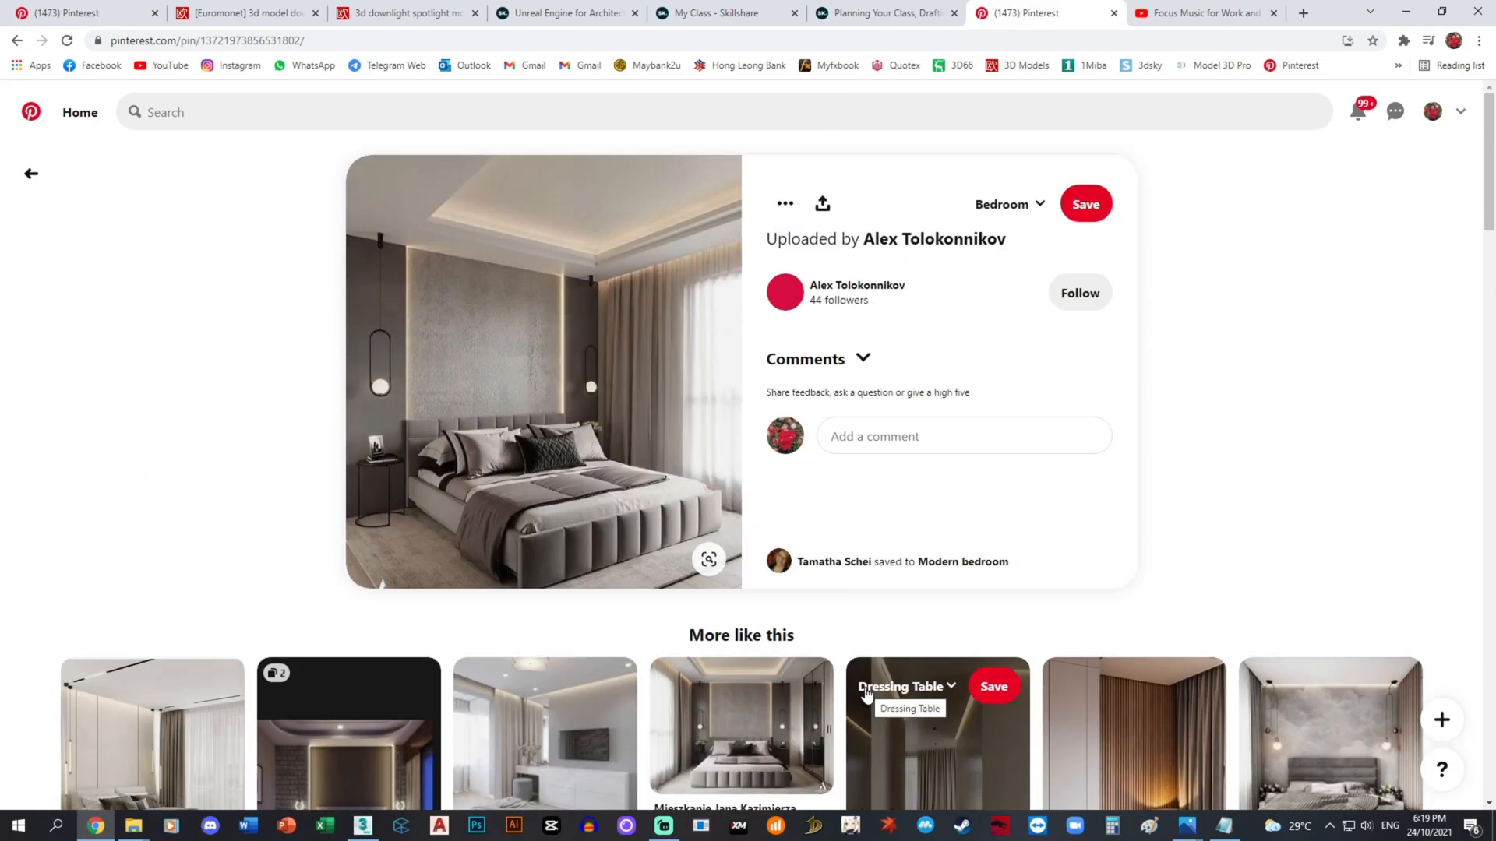
click(134, 826)
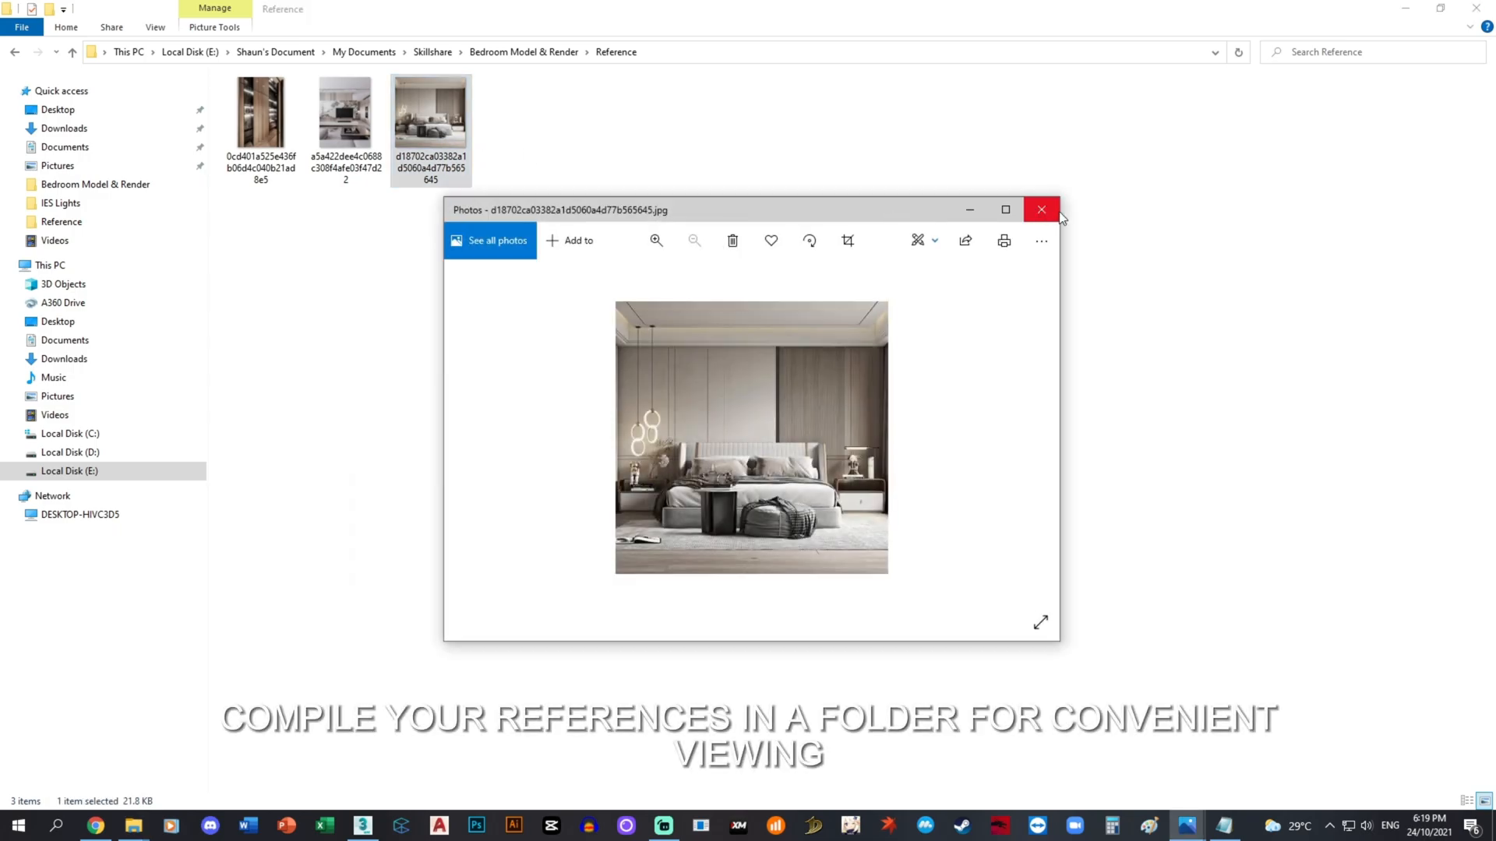
Maximize Photos, zoom into the bedroom render and step to the next reference image.
click(1005, 209)
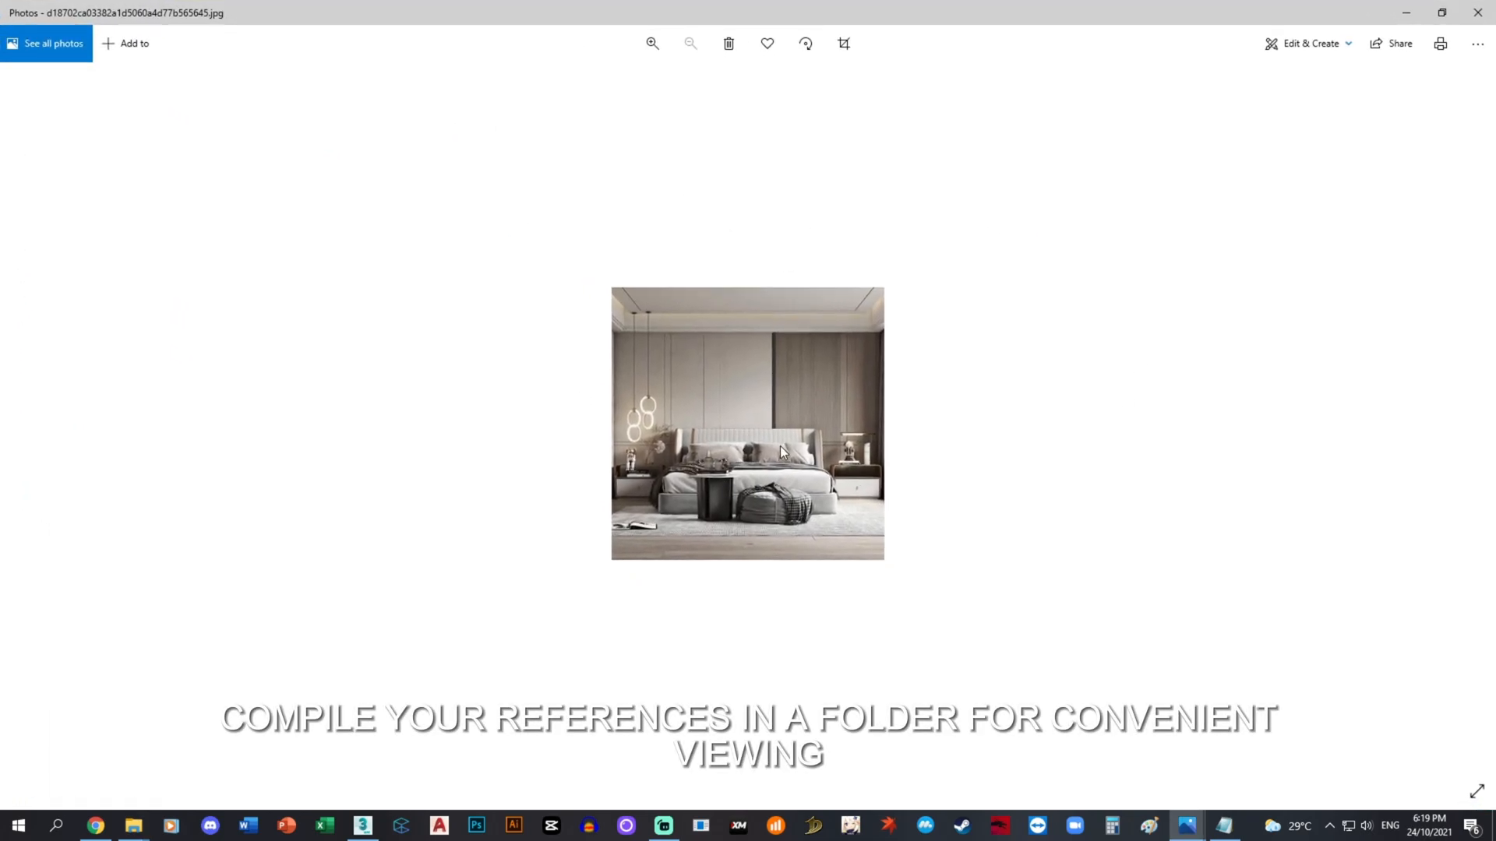
click(651, 44)
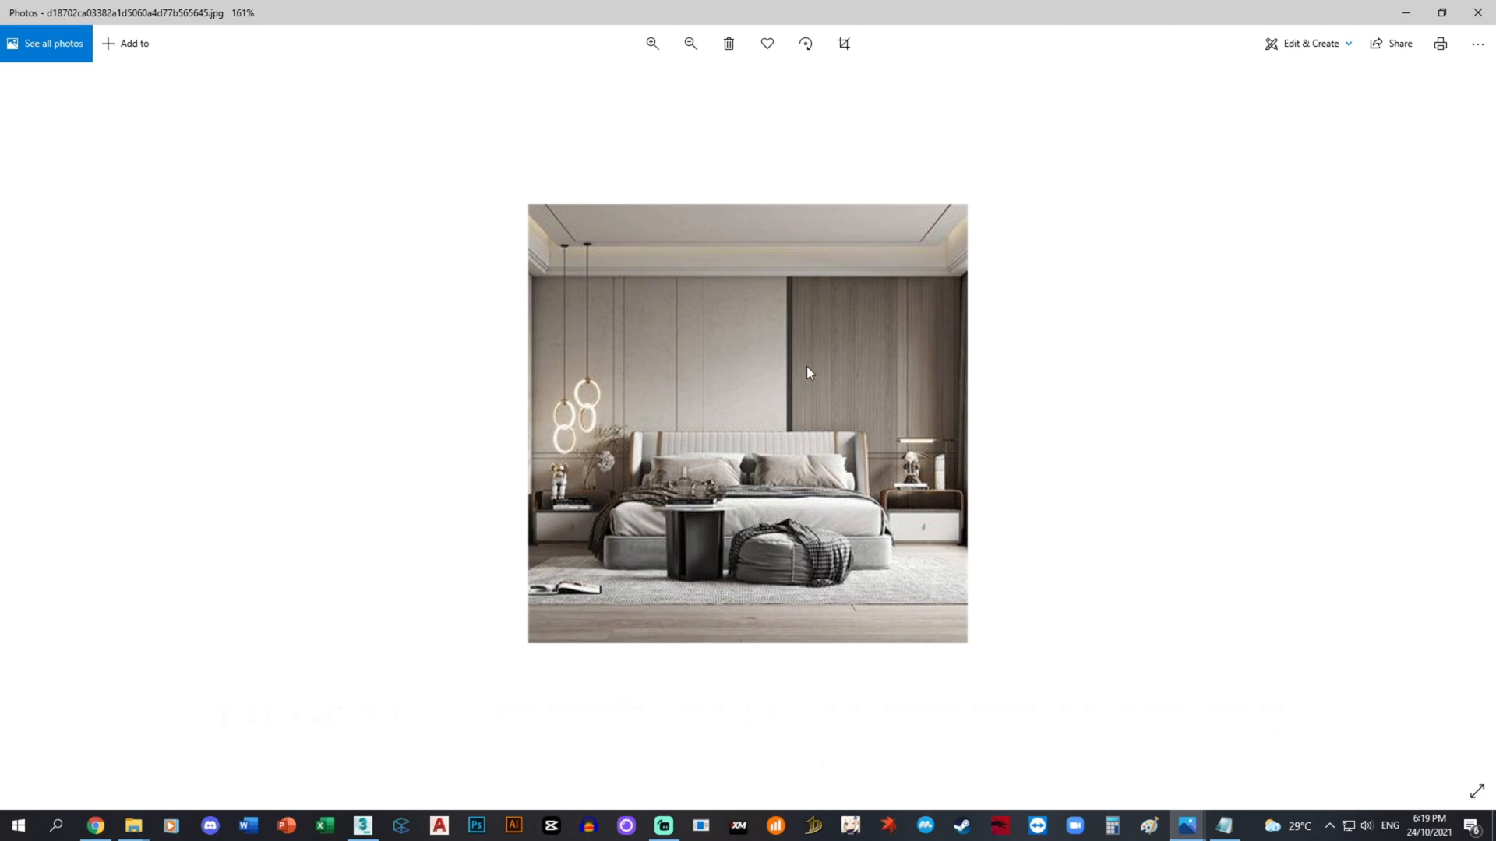
mouse_move(1057, 559)
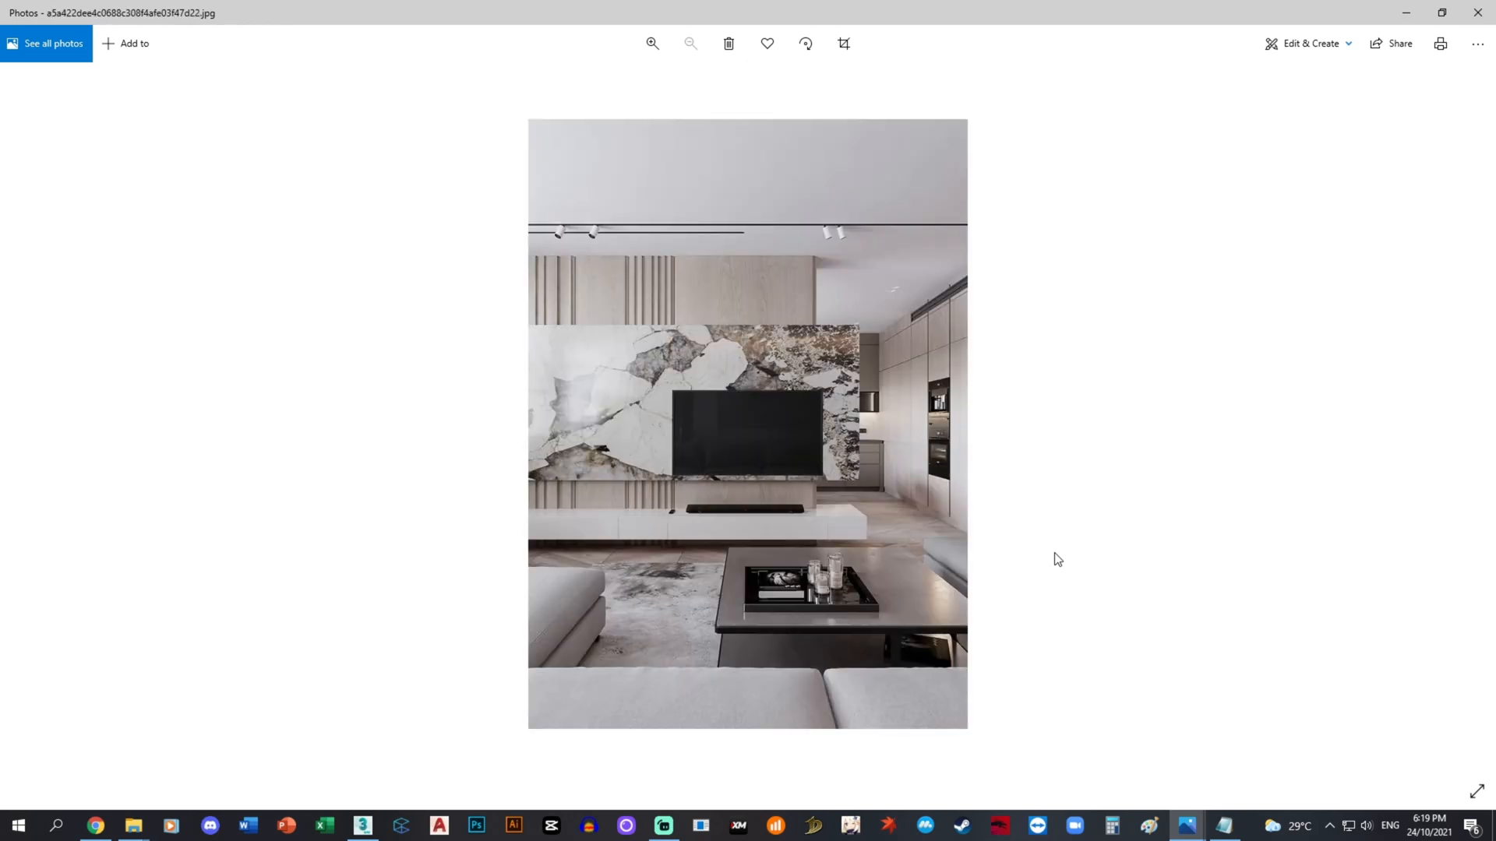
mouse_move(804, 628)
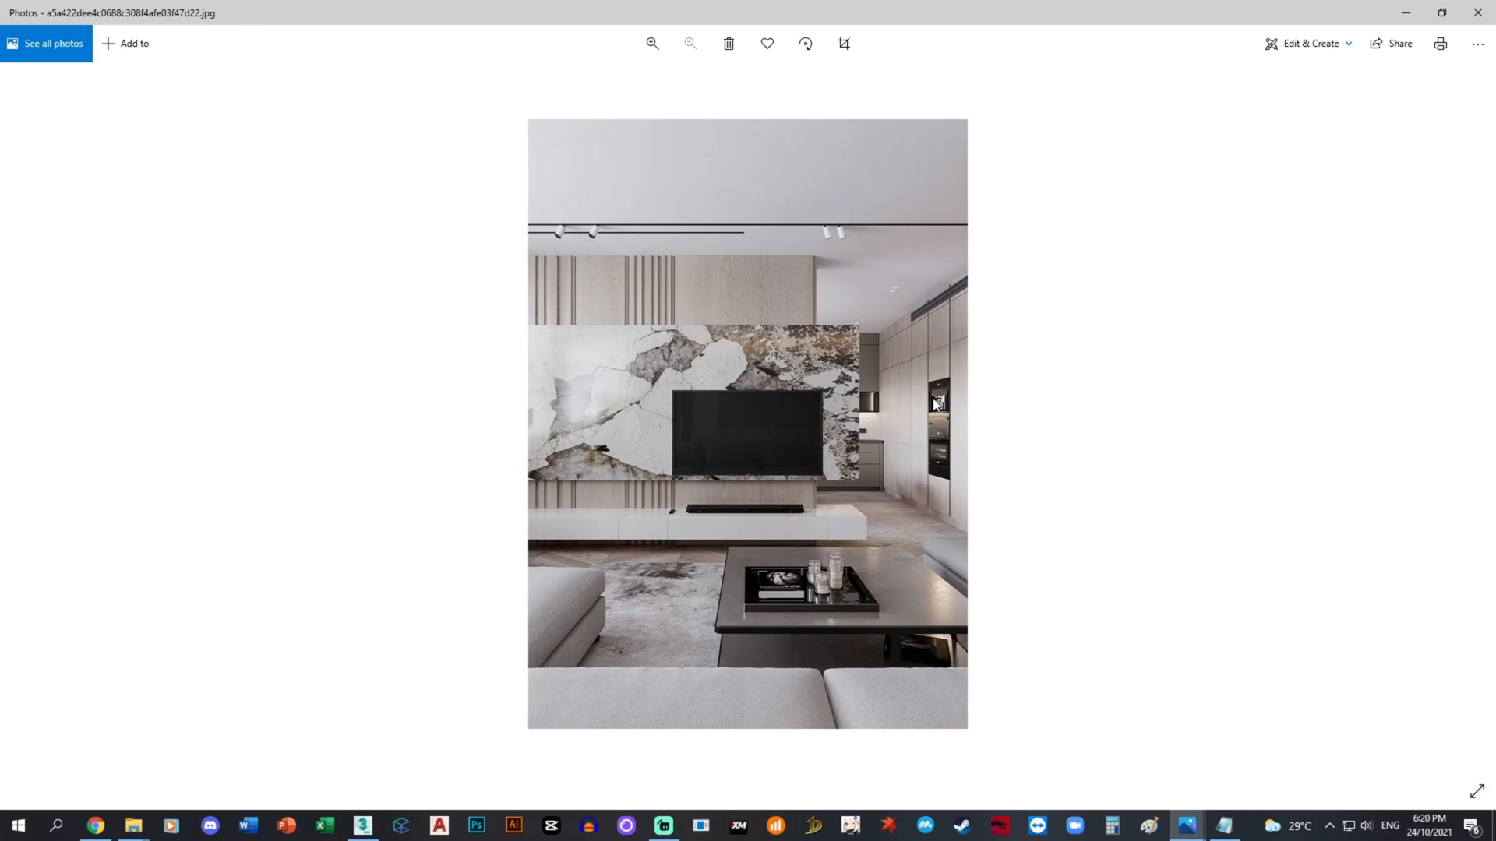
key(Right)
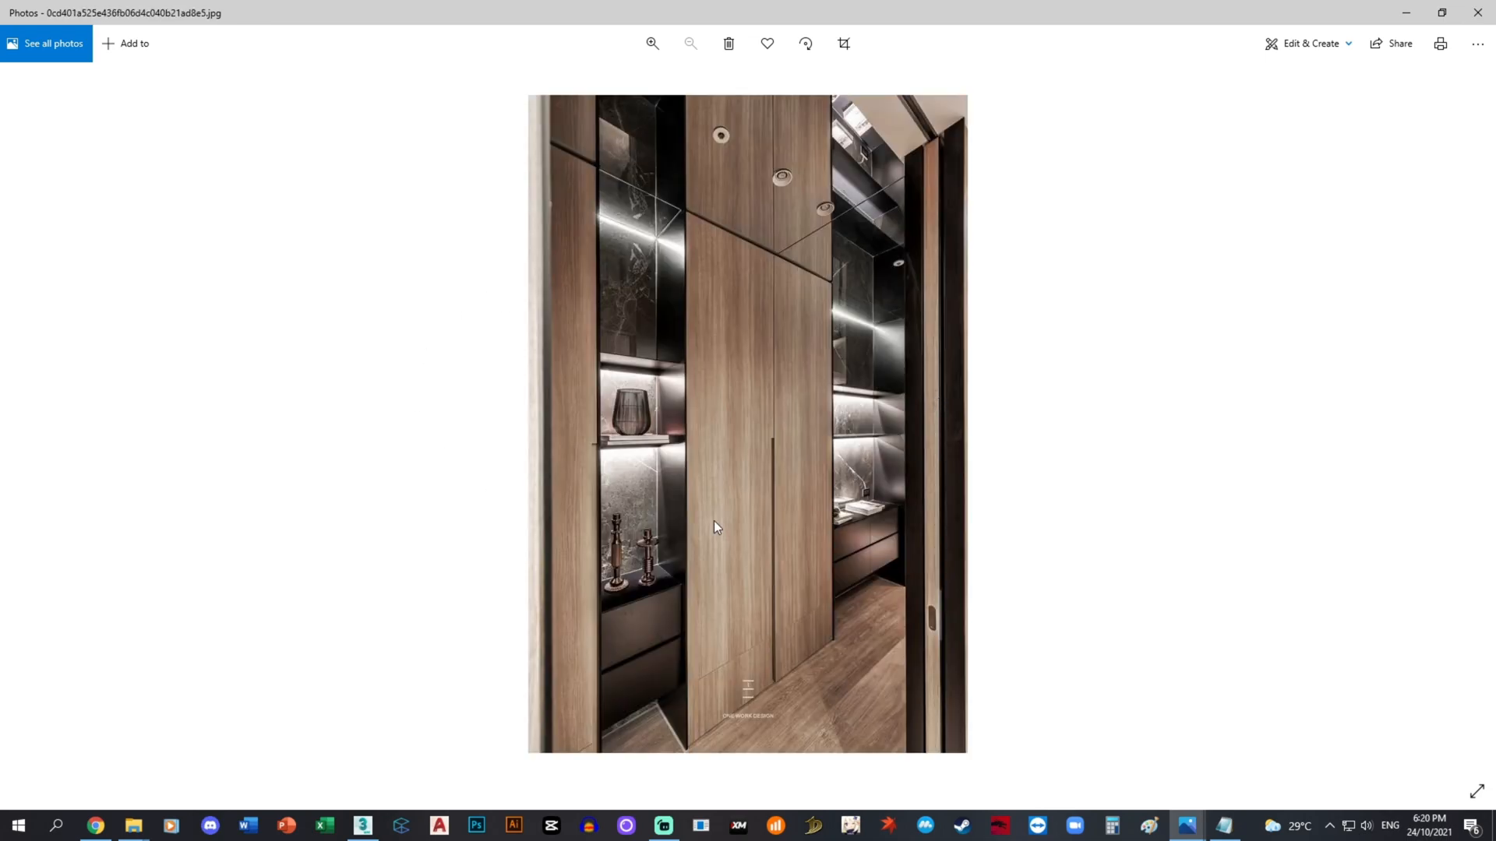
mouse_move(728, 275)
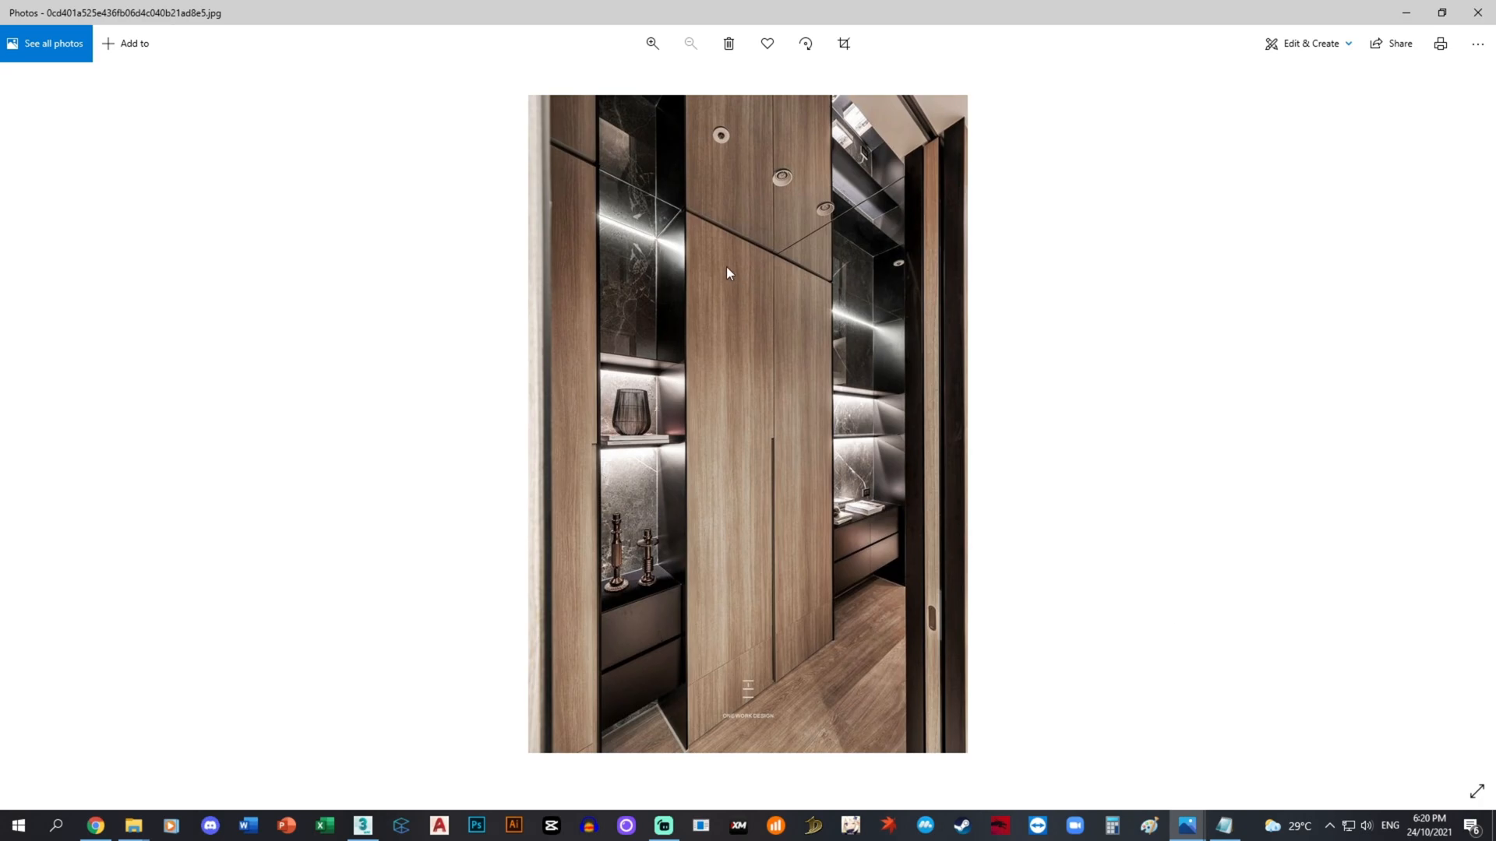
mouse_move(814, 289)
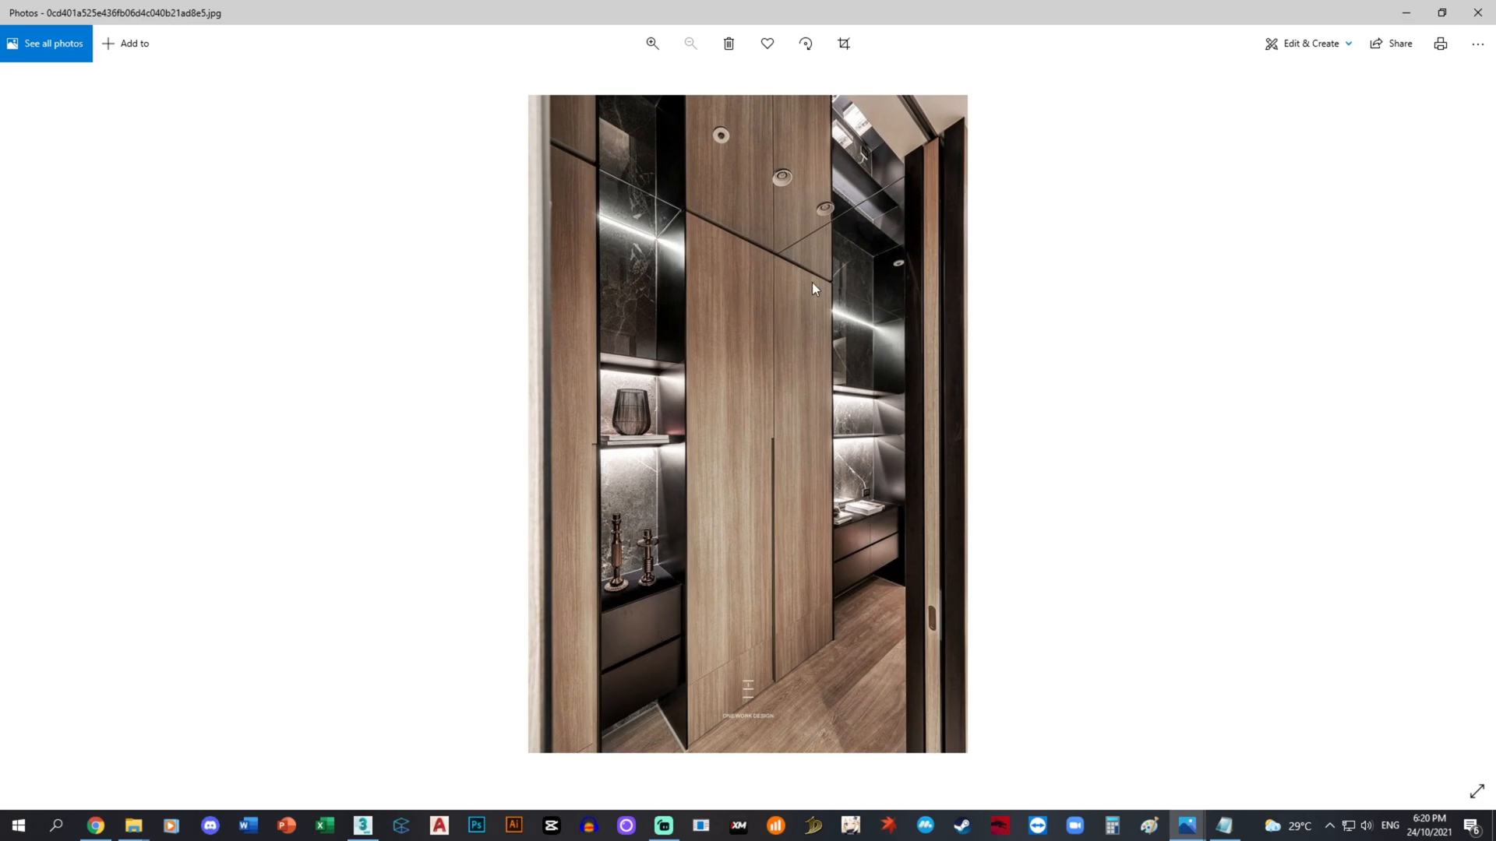
mouse_move(849, 645)
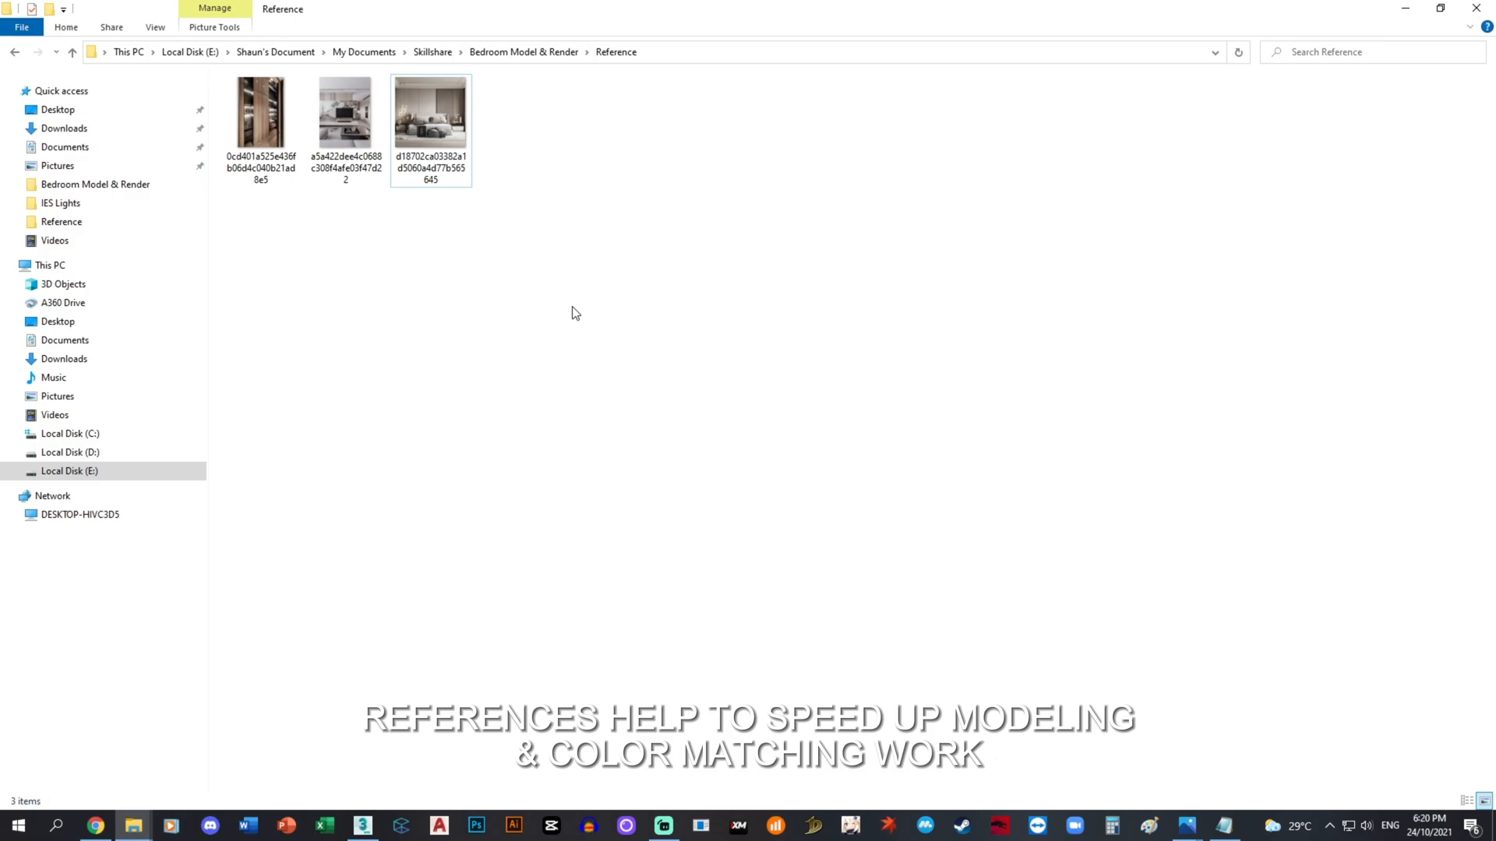
Reopen the grey bedroom render in Photos and zoom in twice for detail.
double_click(430, 112)
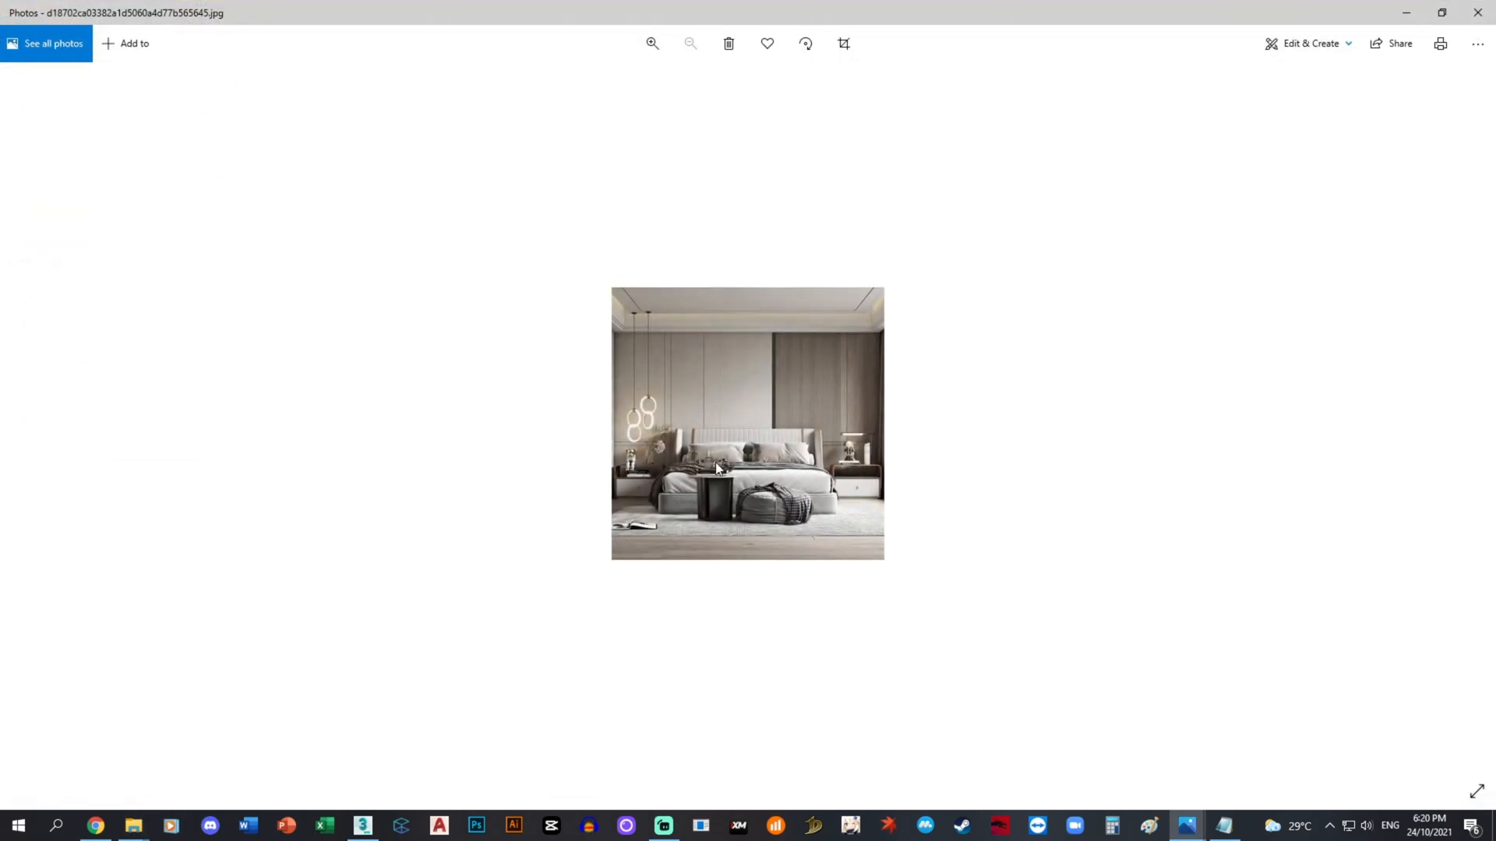
click(651, 44)
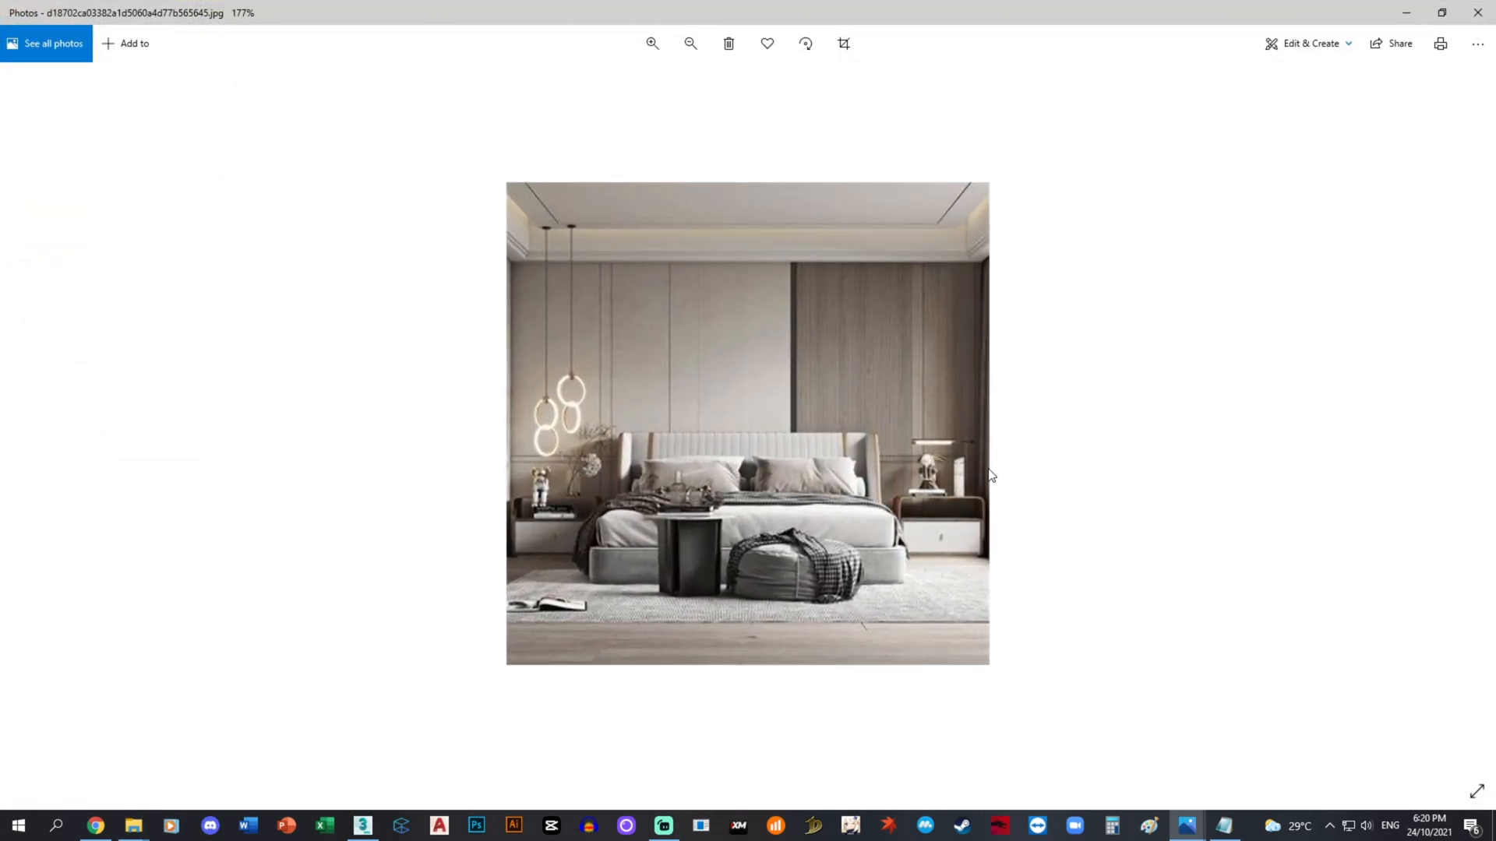
click(651, 44)
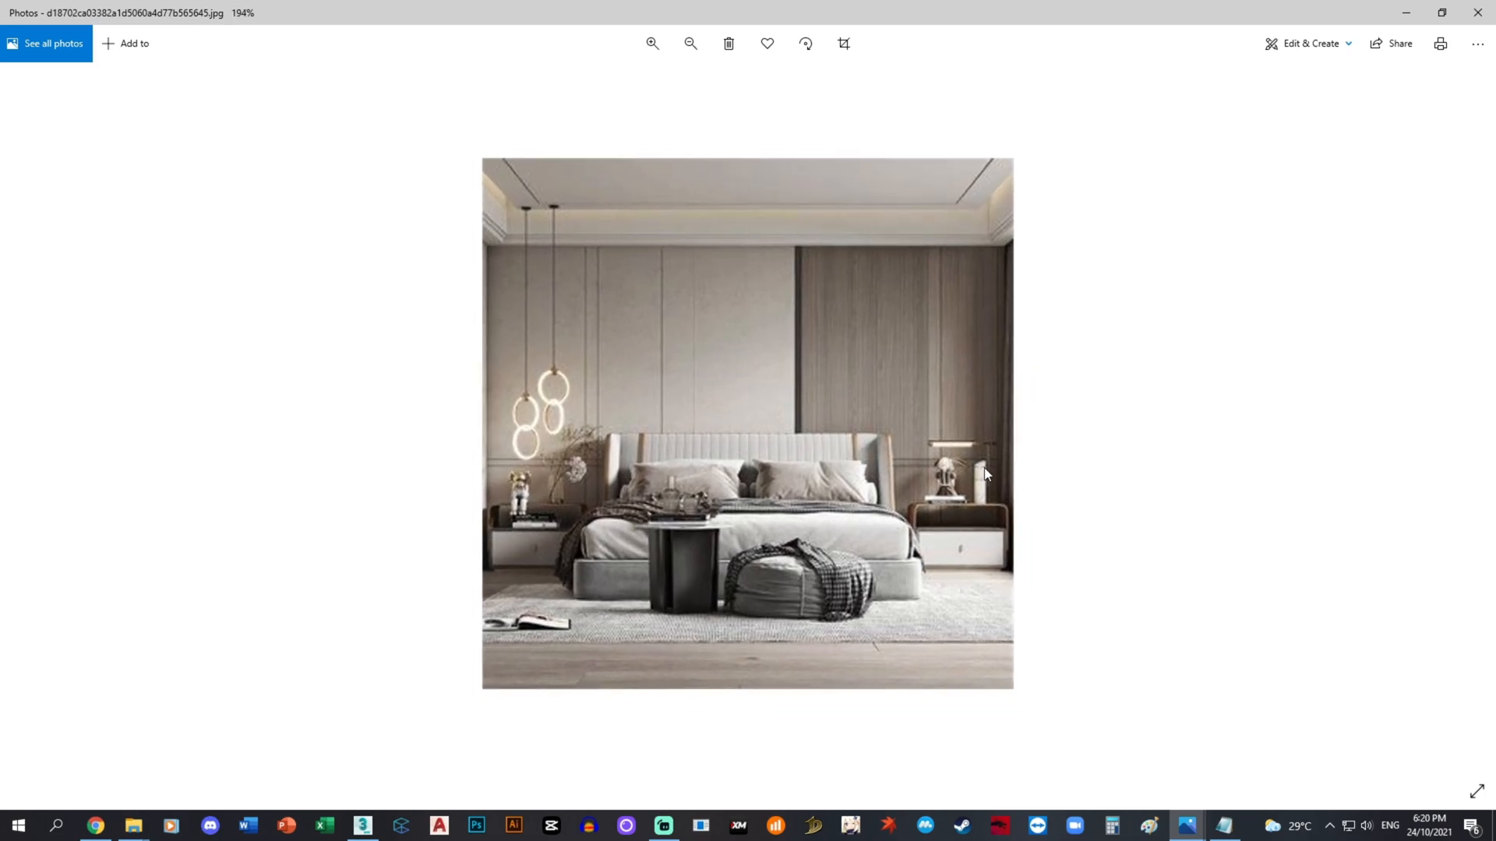